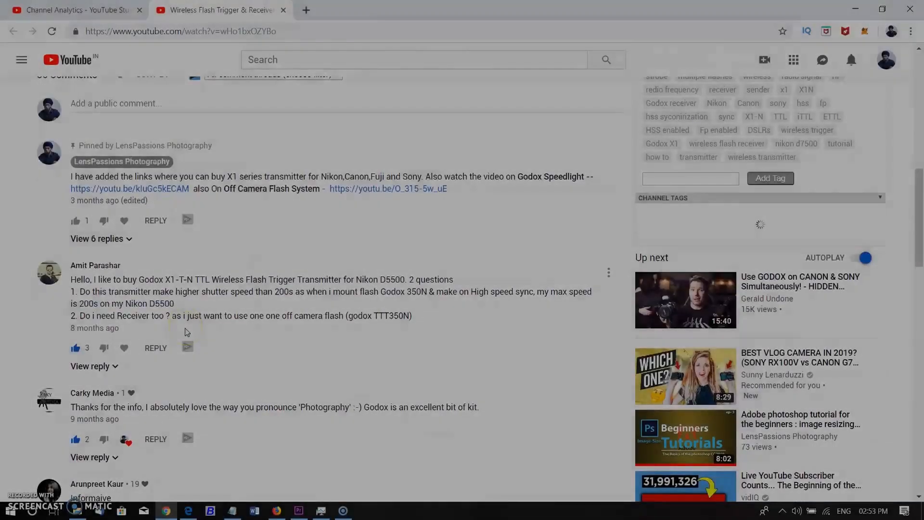
Open woman-green-eyes-portrait.jpg from the Home screen's Open dialog.
scroll(down, 3)
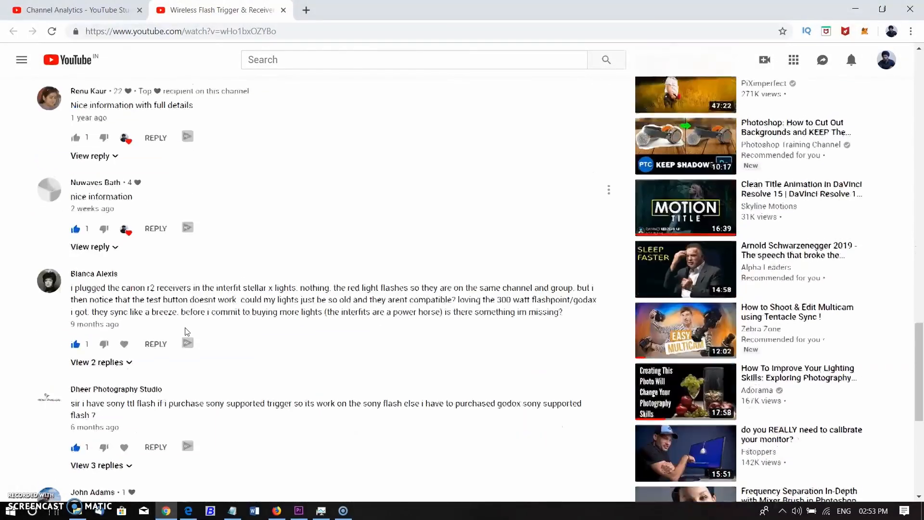
scroll(down, 3)
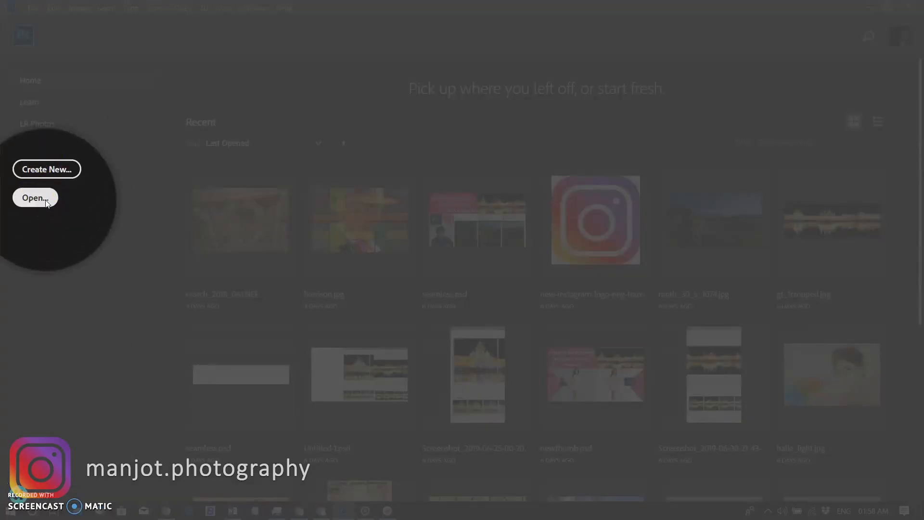
click(34, 197)
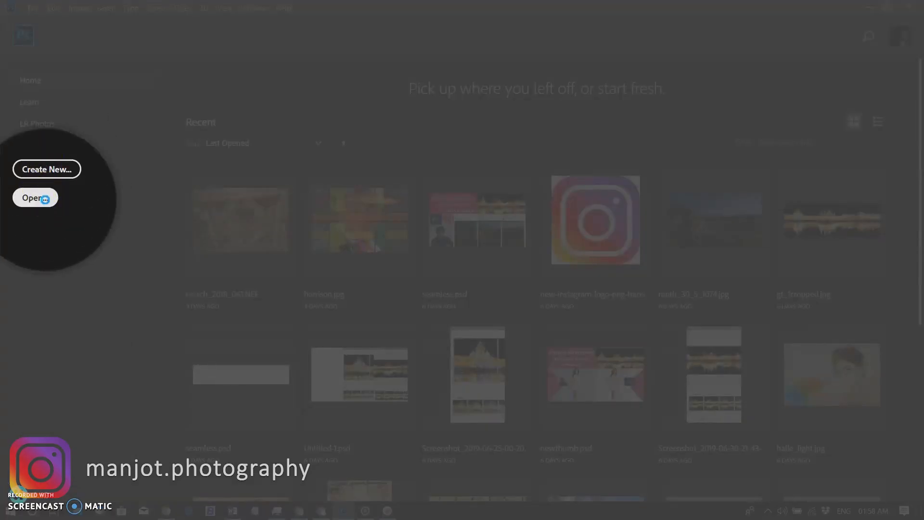
click(31, 197)
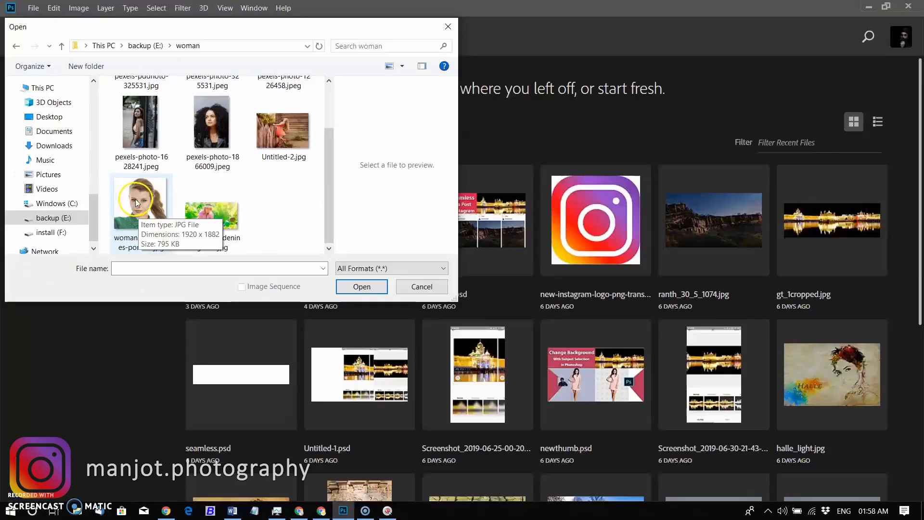
click(140, 199)
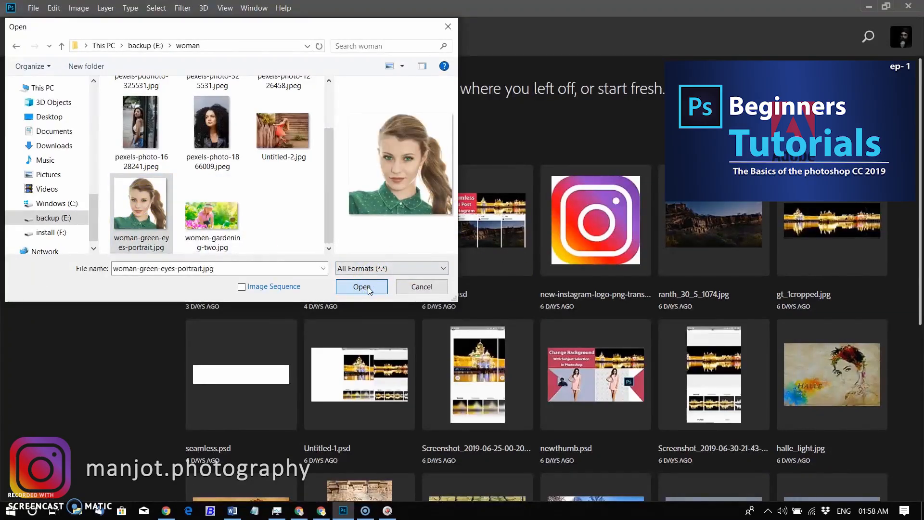
click(361, 286)
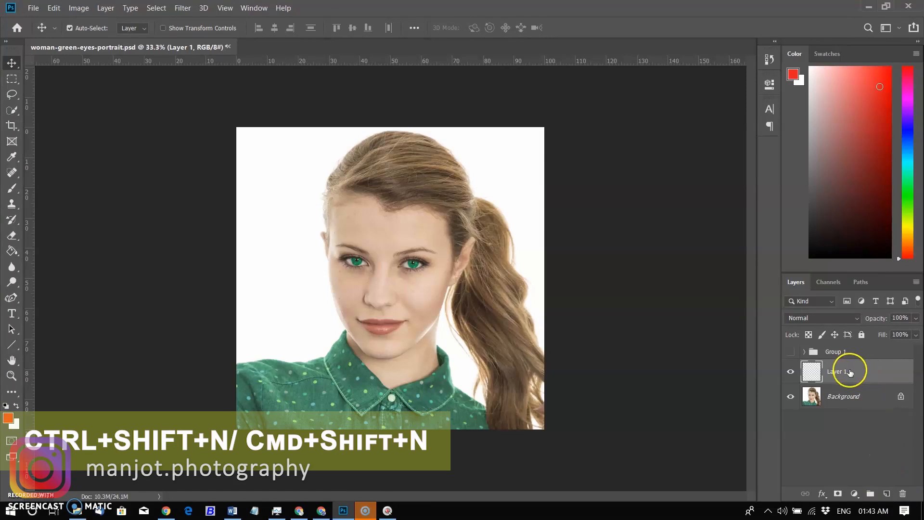
Rename Layer 1 to 'layer' in the Layers panel.
double_click(837, 371)
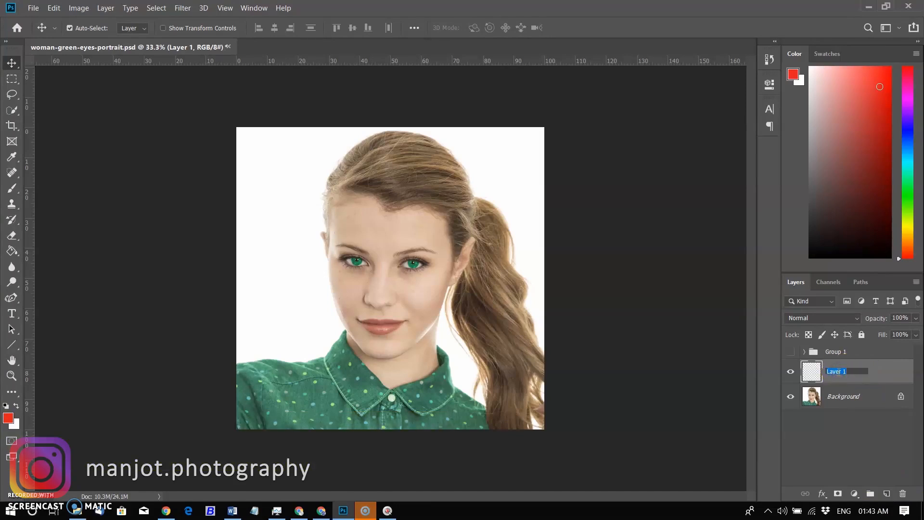
text(laye)
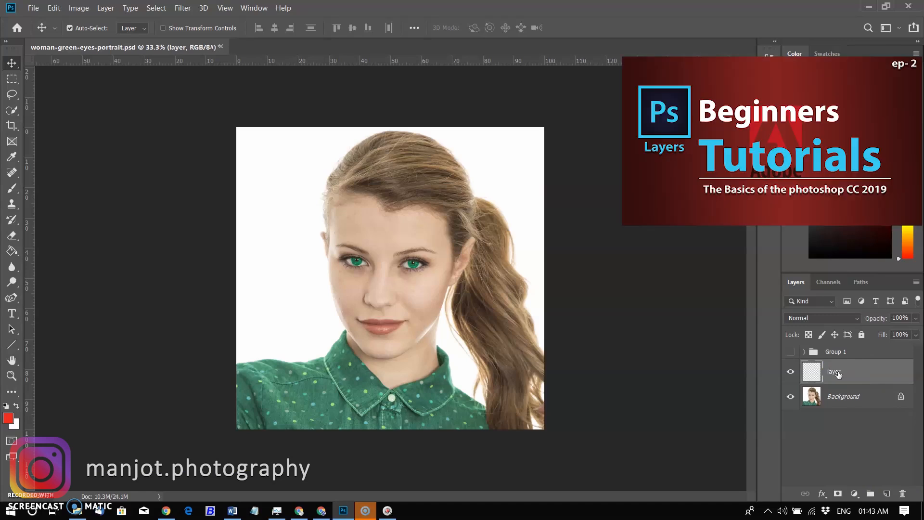
mouse_move(835, 371)
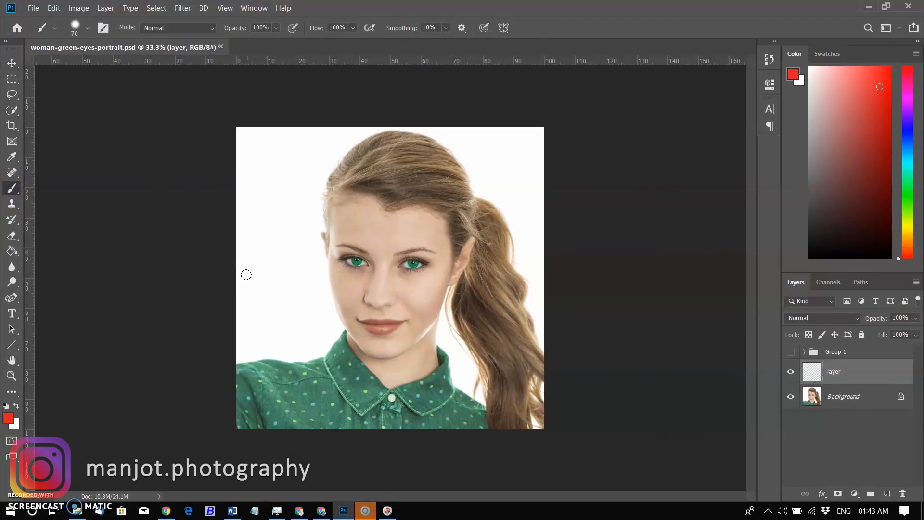
Paint a red blob left of the face and nudge it with the Move tool.
drag(247, 274, 296, 279)
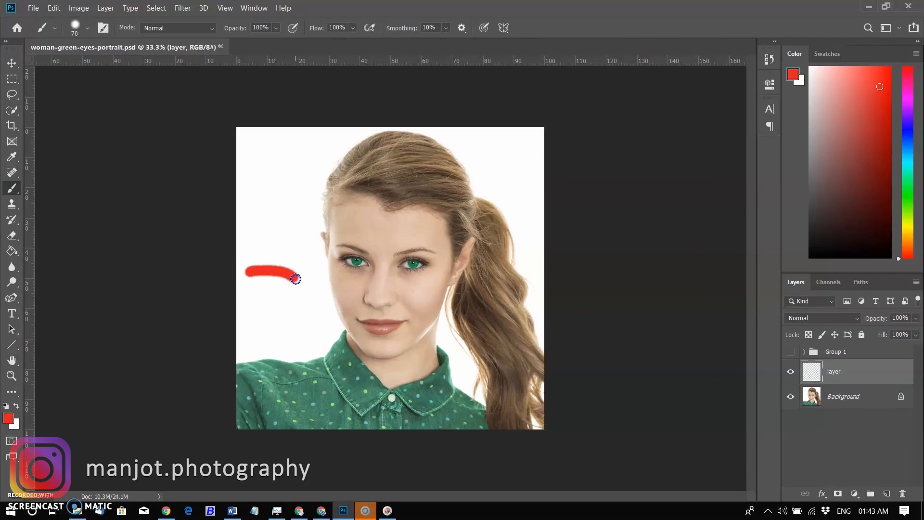
drag(296, 279, 254, 282)
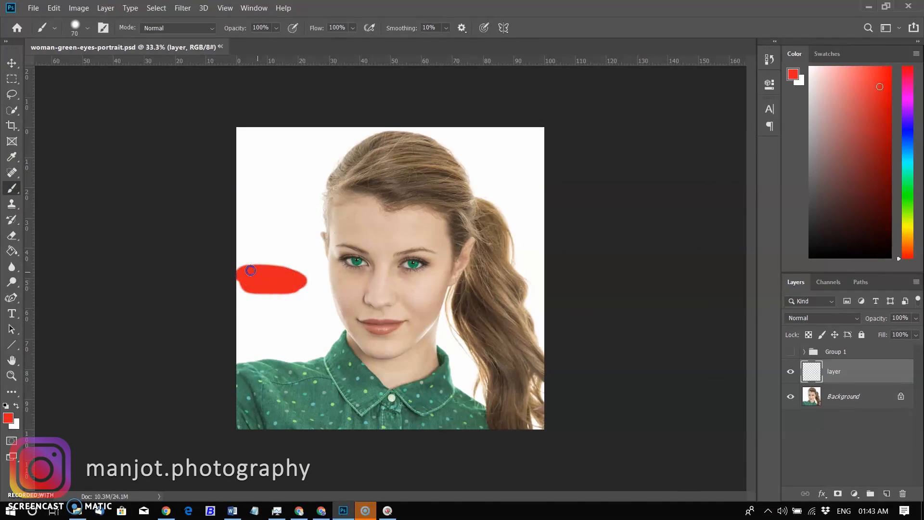
click(11, 63)
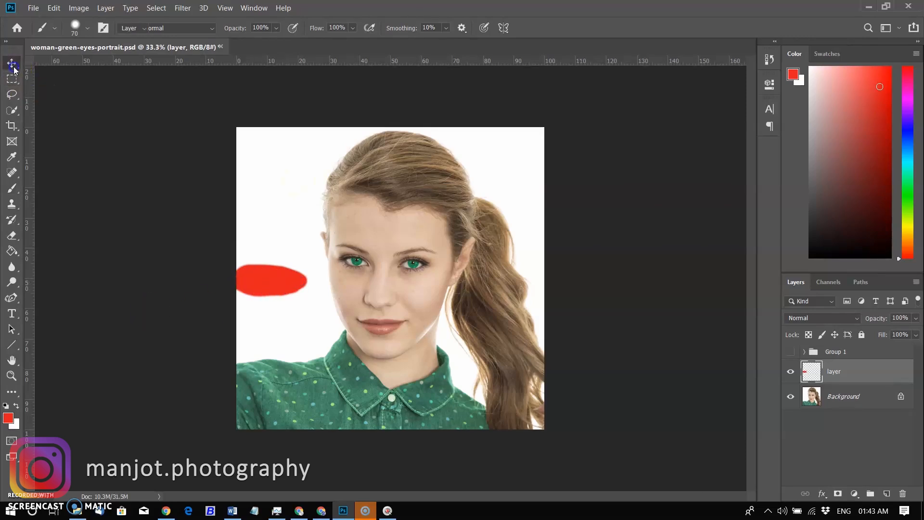
click(12, 63)
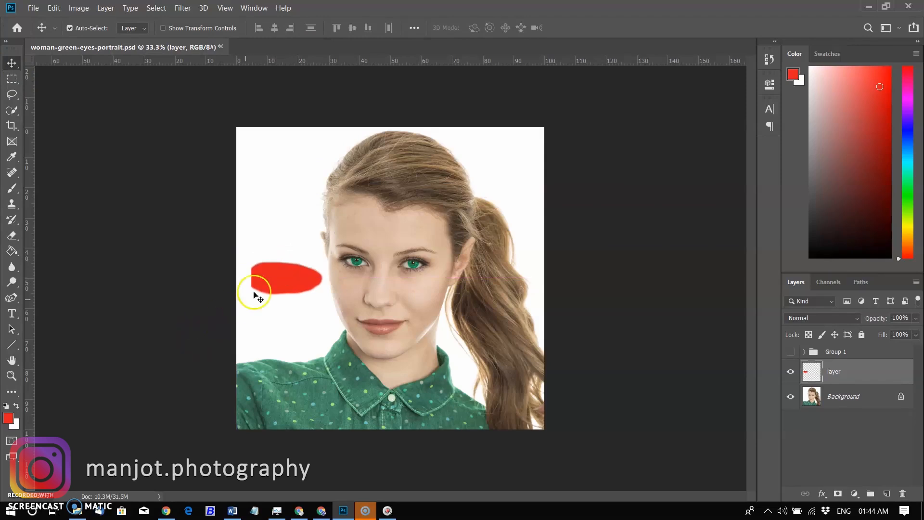
mouse_move(12, 79)
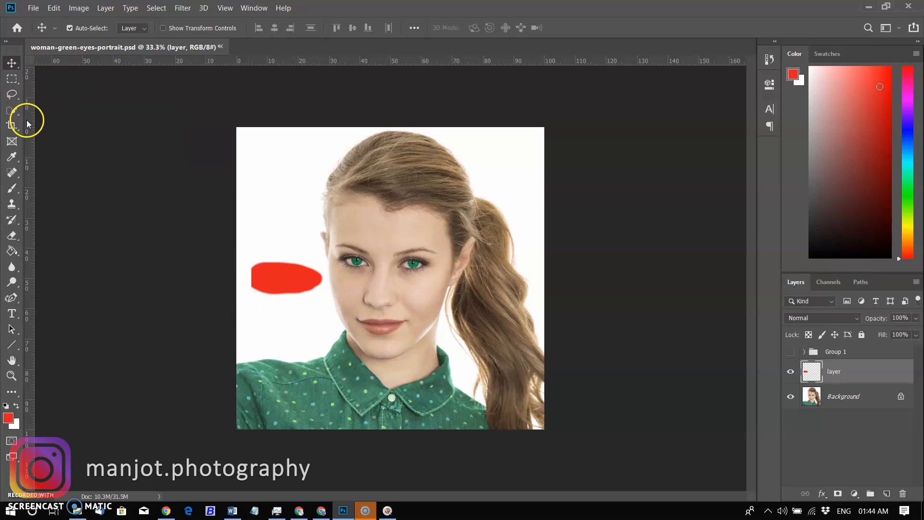
mouse_move(15, 230)
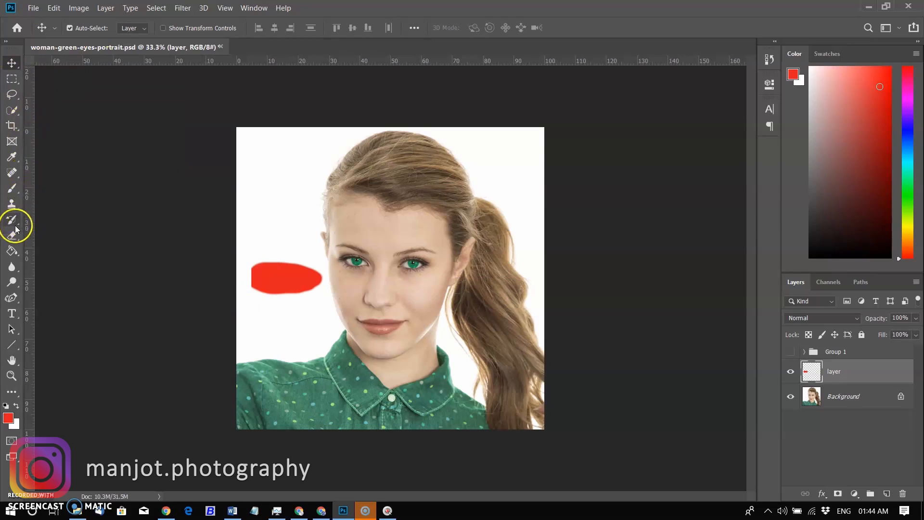
Erase notches from the lower edge of the red blob with the Eraser.
click(12, 235)
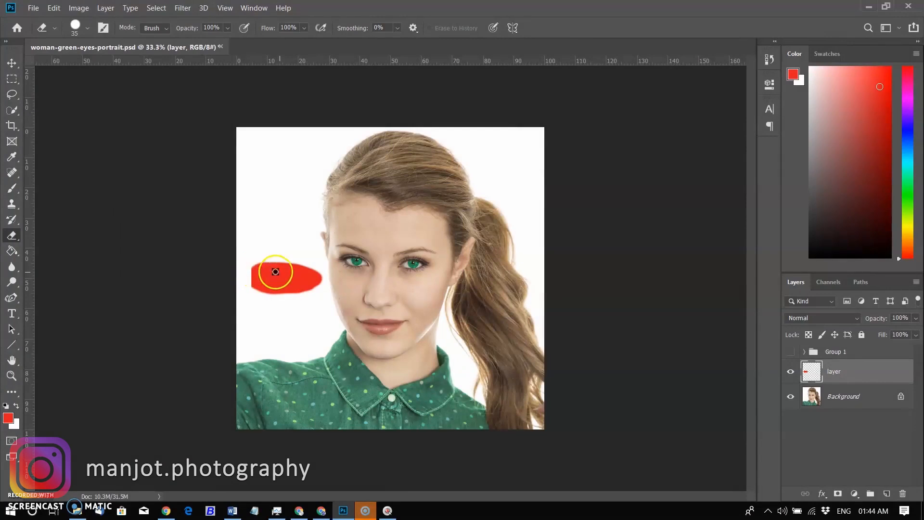
drag(275, 271, 283, 292)
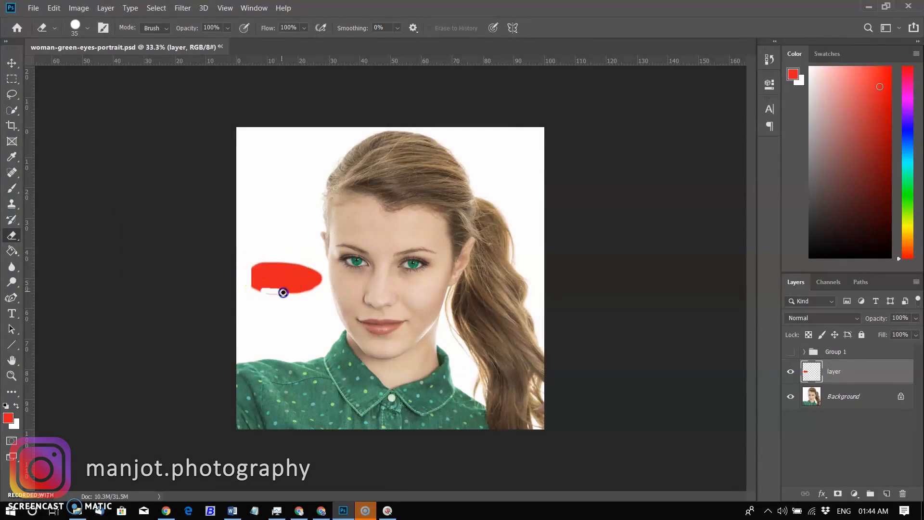
drag(283, 292, 294, 294)
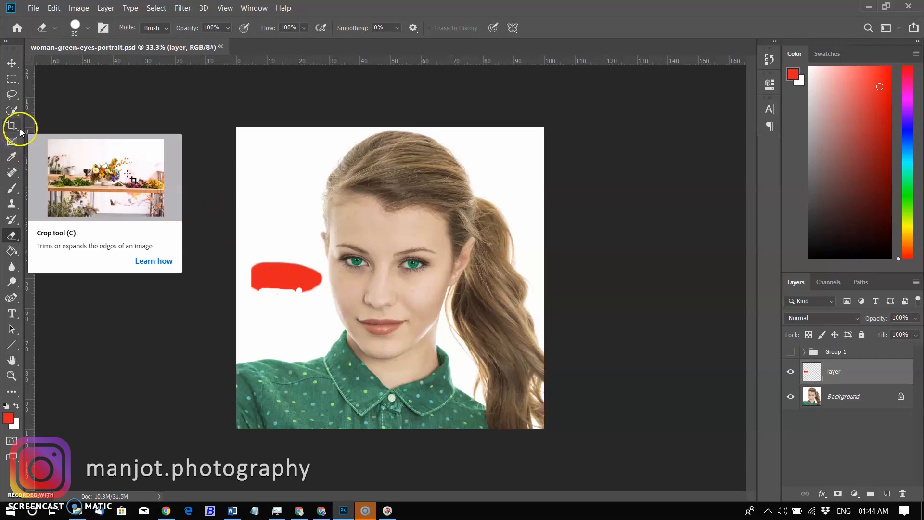
mouse_move(11, 223)
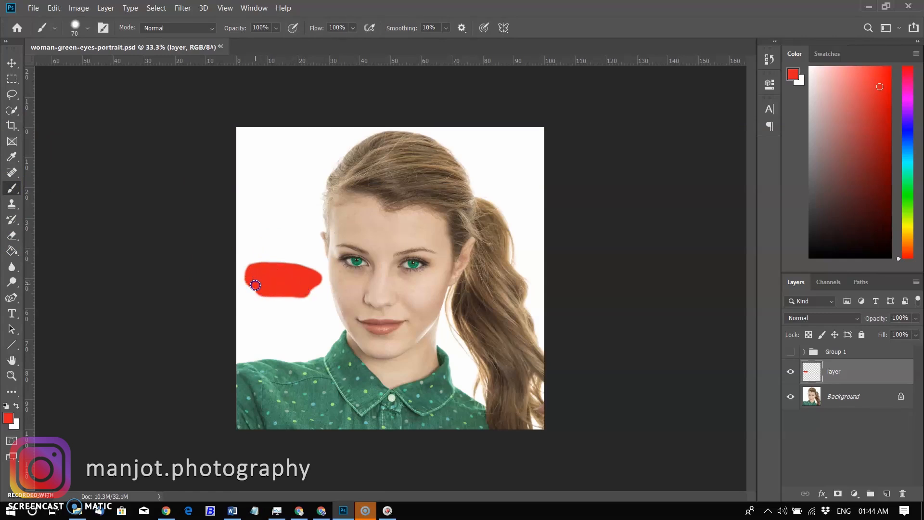
mouse_move(152, 300)
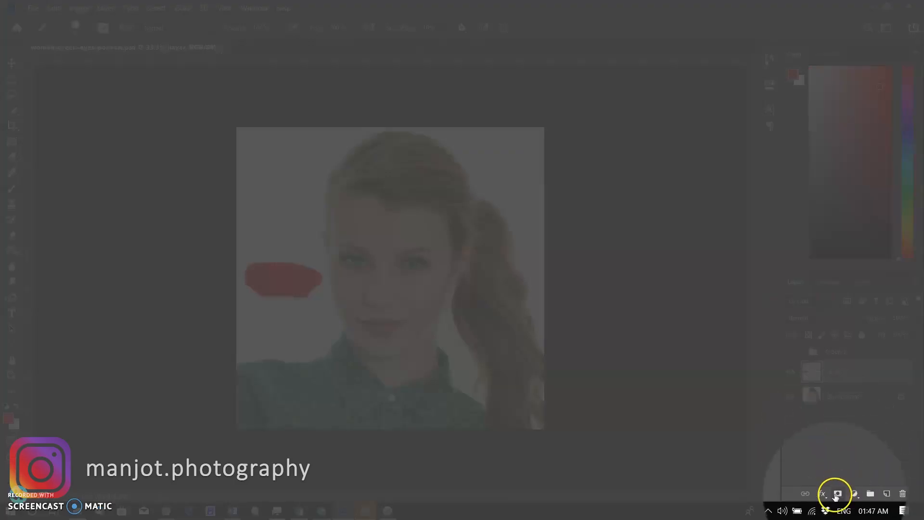
Add a layer mask to the red-blob layer and brush over the blob.
click(838, 493)
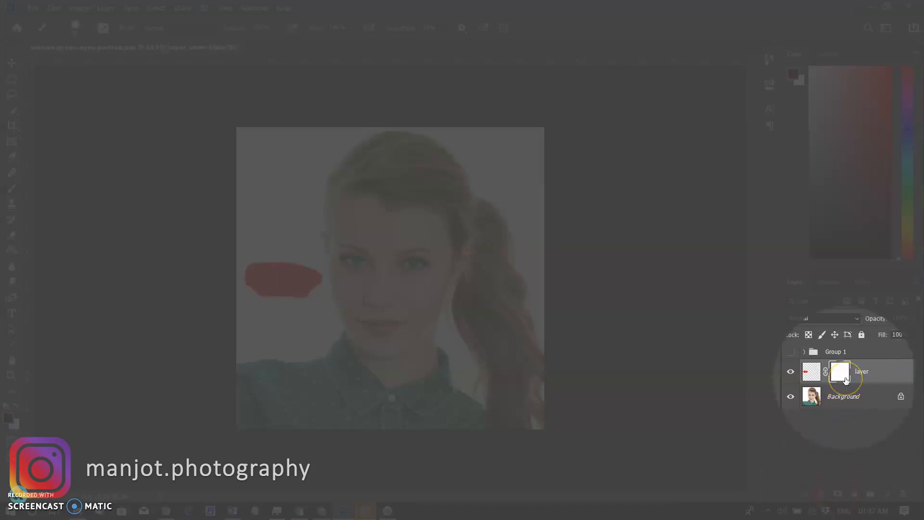
mouse_move(840, 373)
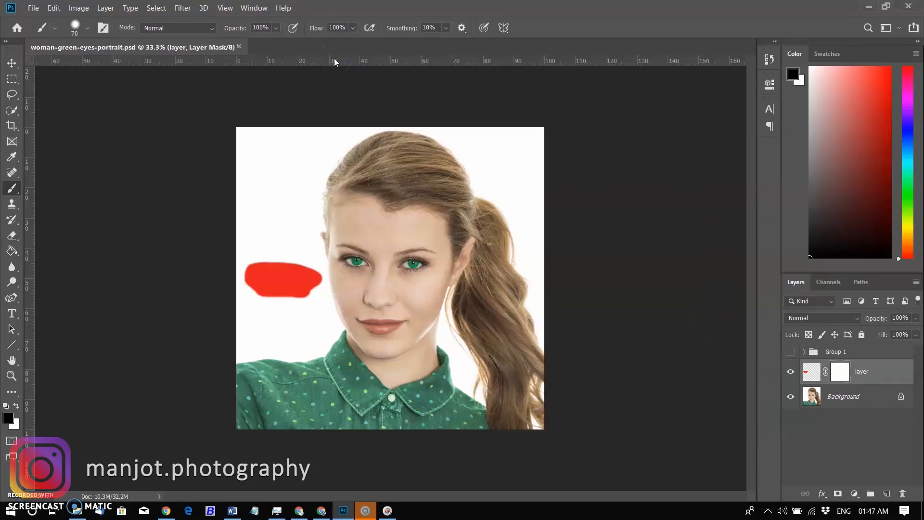
mouse_move(12, 187)
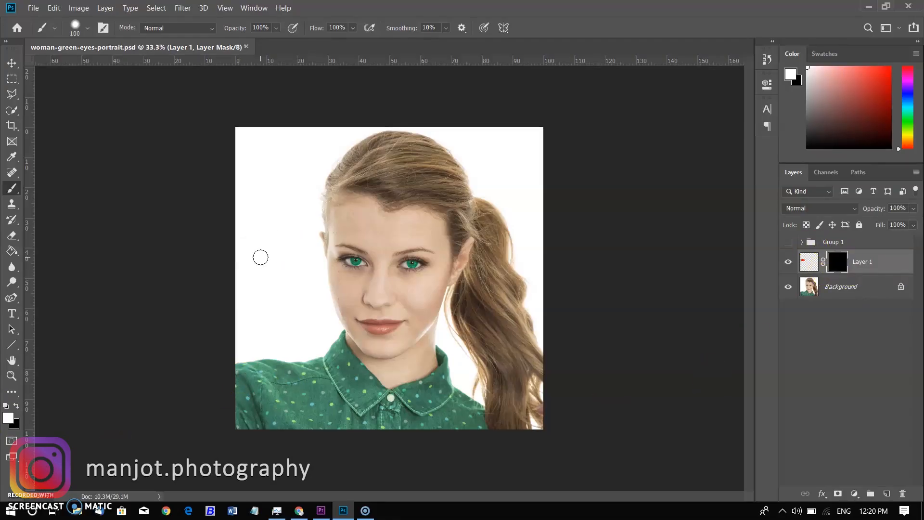
drag(269, 252, 288, 250)
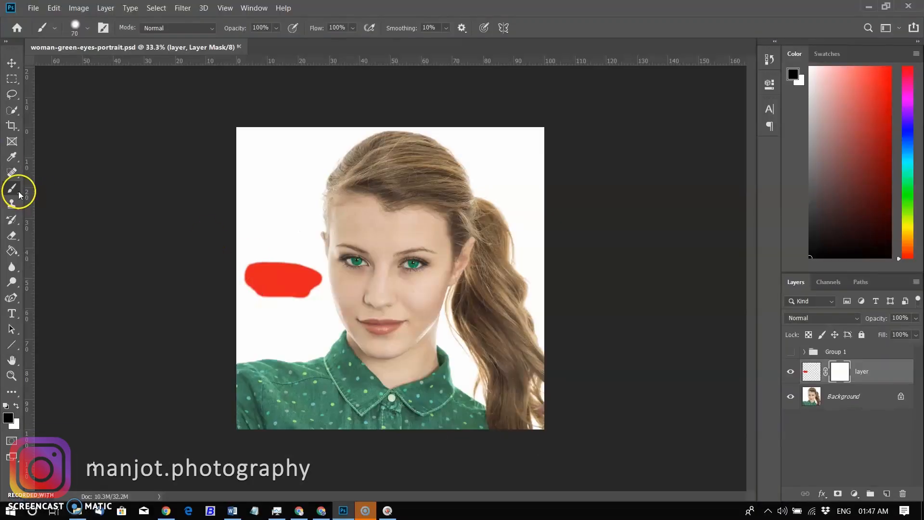
key(d)
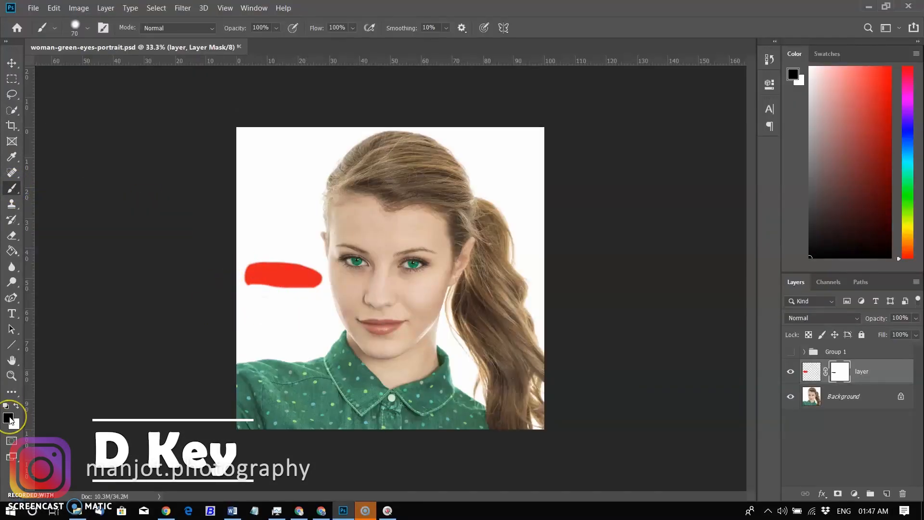
key(x)
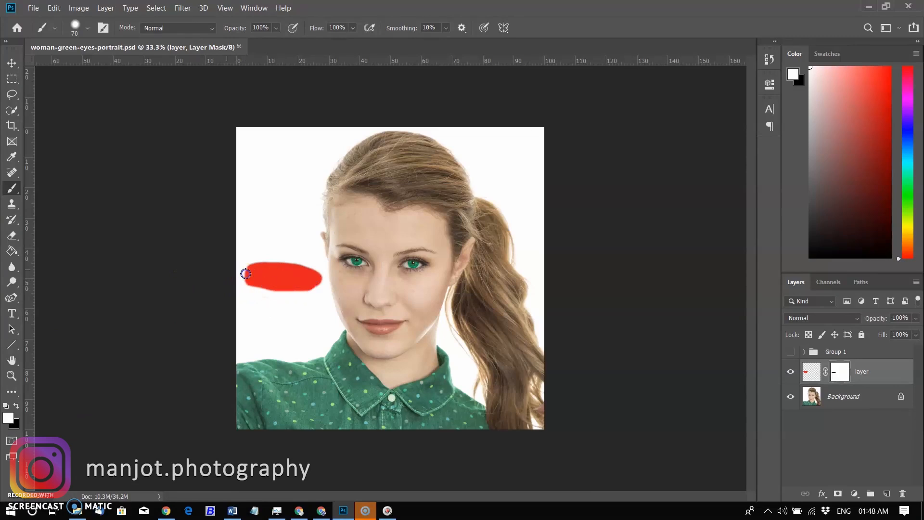
drag(246, 274, 248, 285)
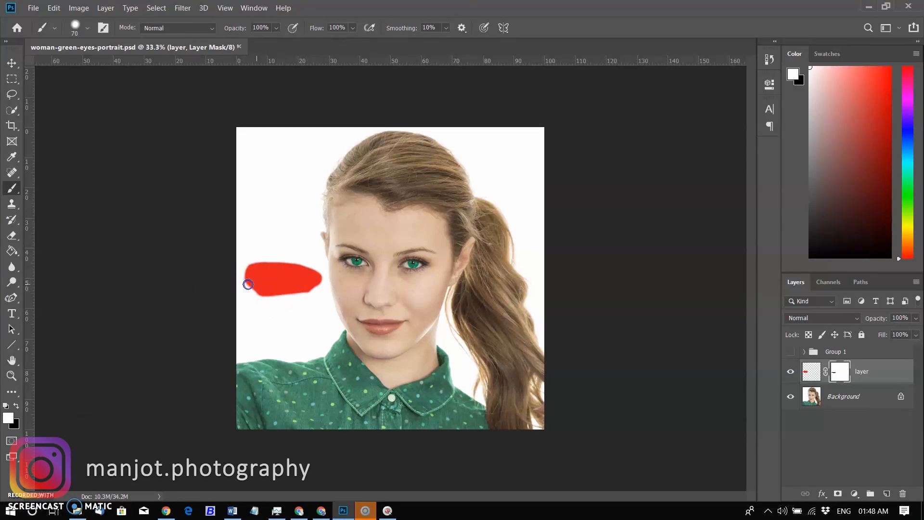
key(x)
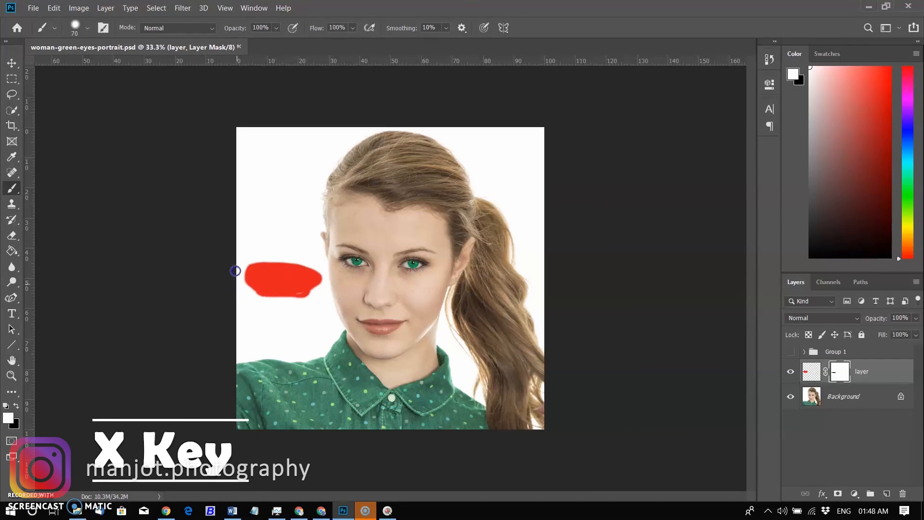
drag(234, 271, 299, 293)
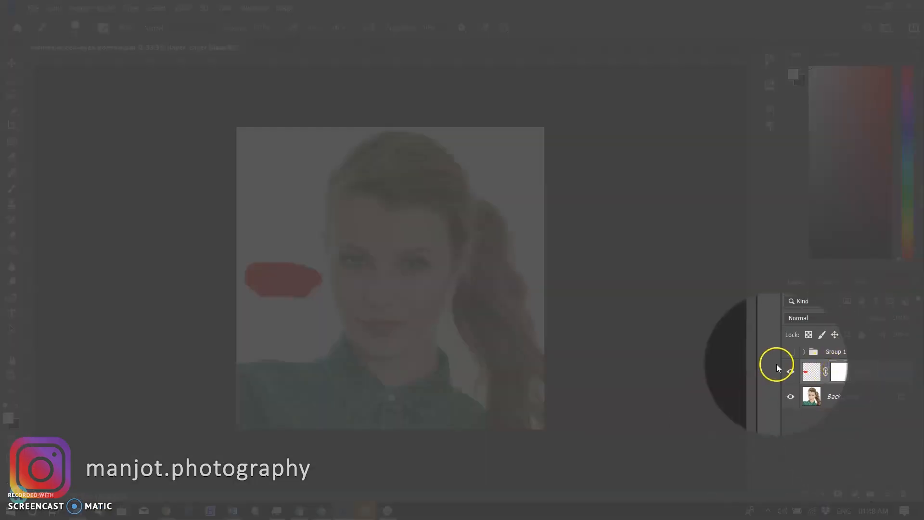
Target the layer mask and invert it with Ctrl+I until it is black.
click(838, 371)
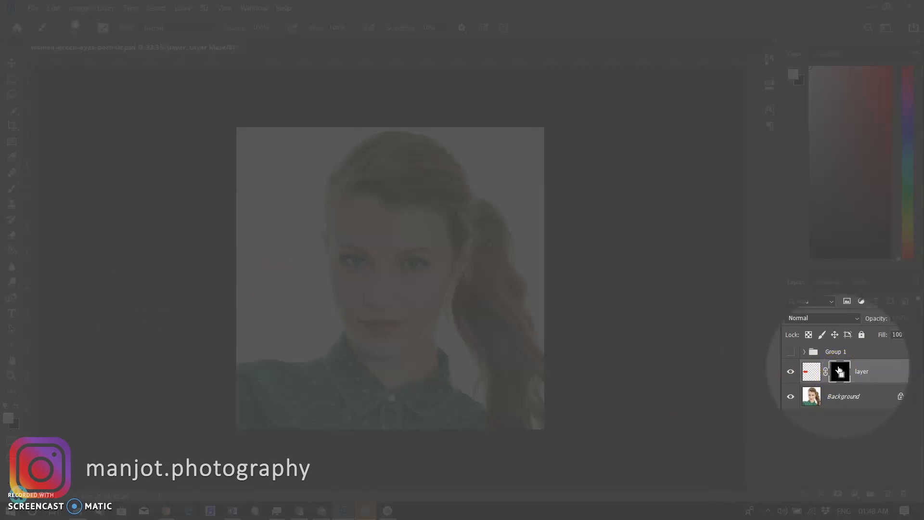
key(ctrl+i)
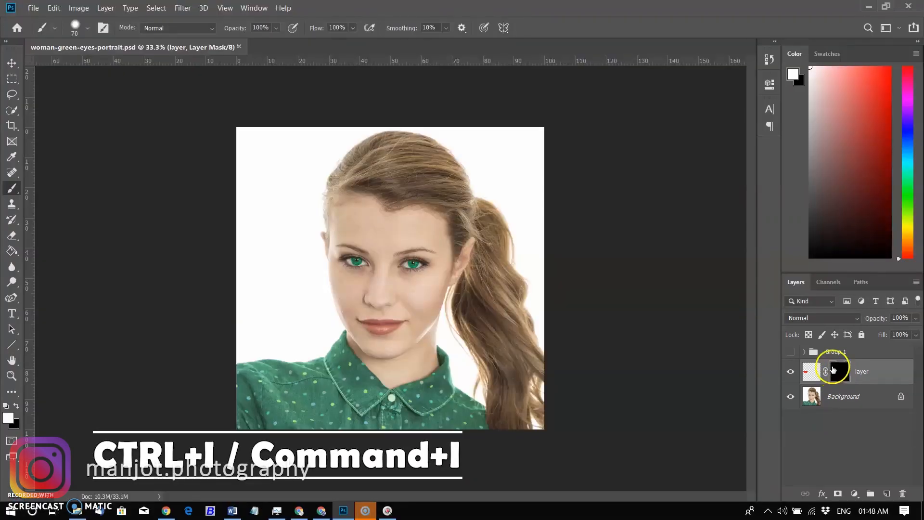
key(ctrl+i)
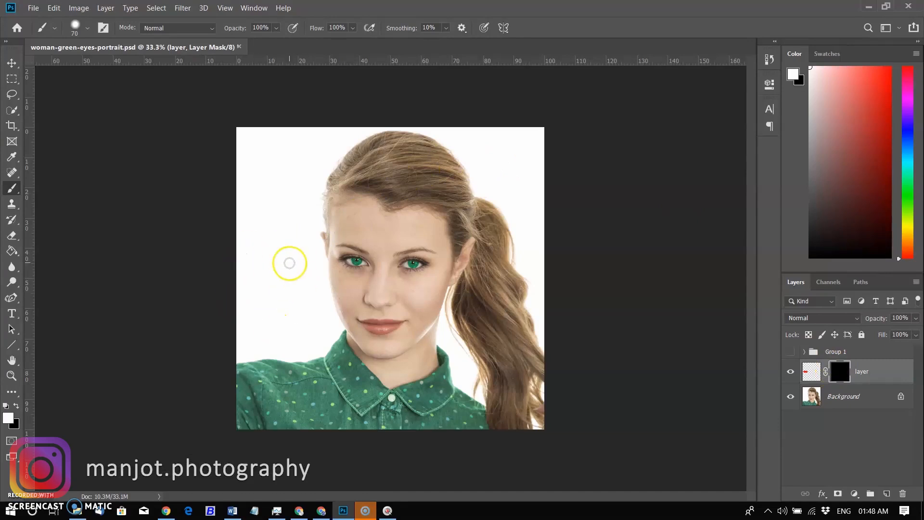
mouse_move(244, 281)
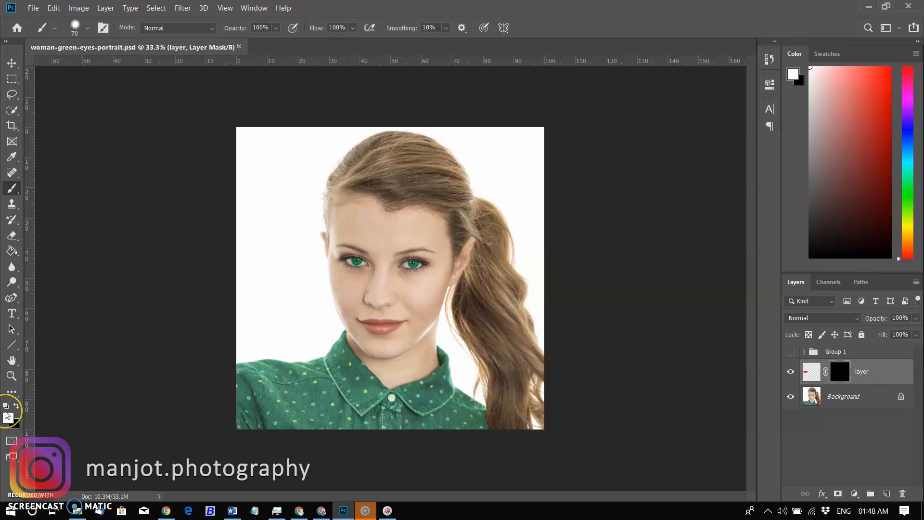
drag(254, 277, 318, 283)
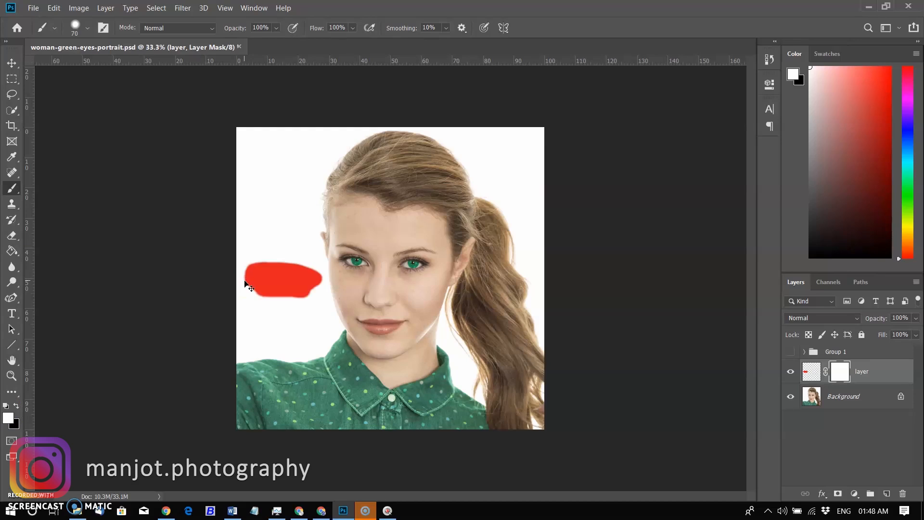
key(ctrl+i)
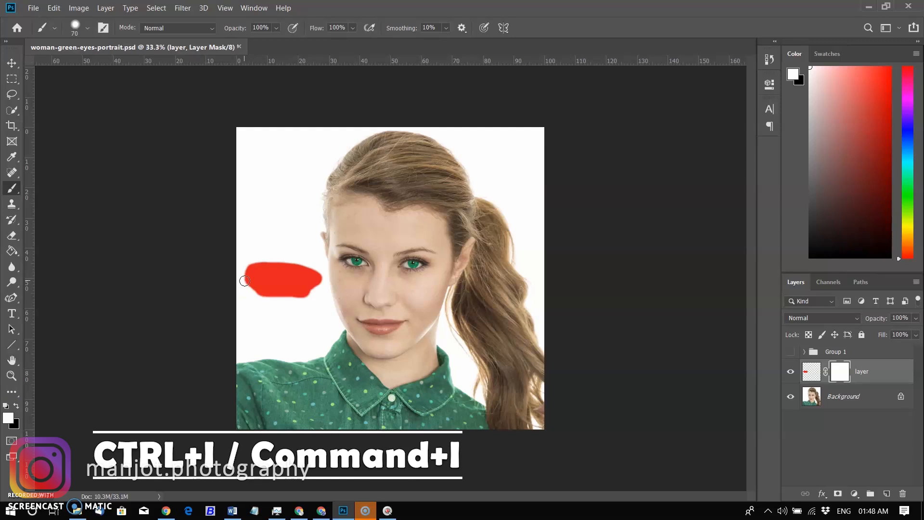
key(ctrl+i)
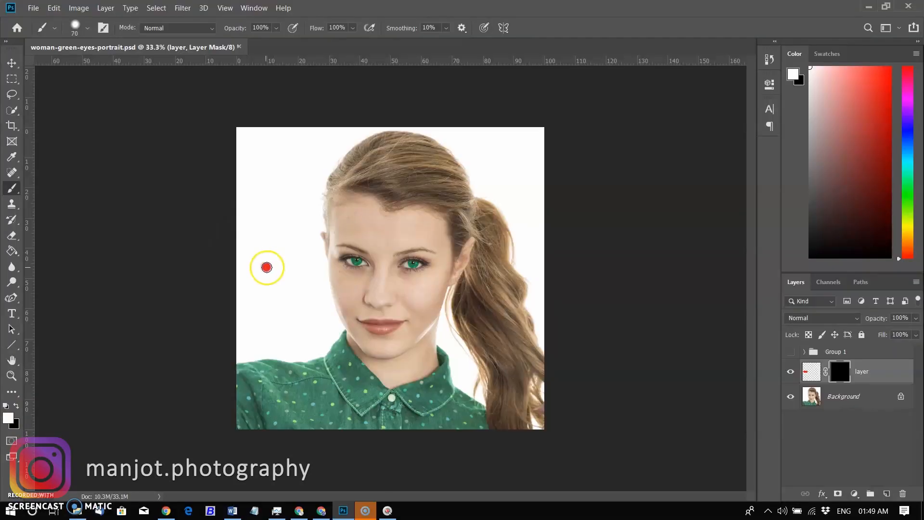
Paint white on the mask to reveal the red blob, swapping colours.
drag(267, 268, 286, 264)
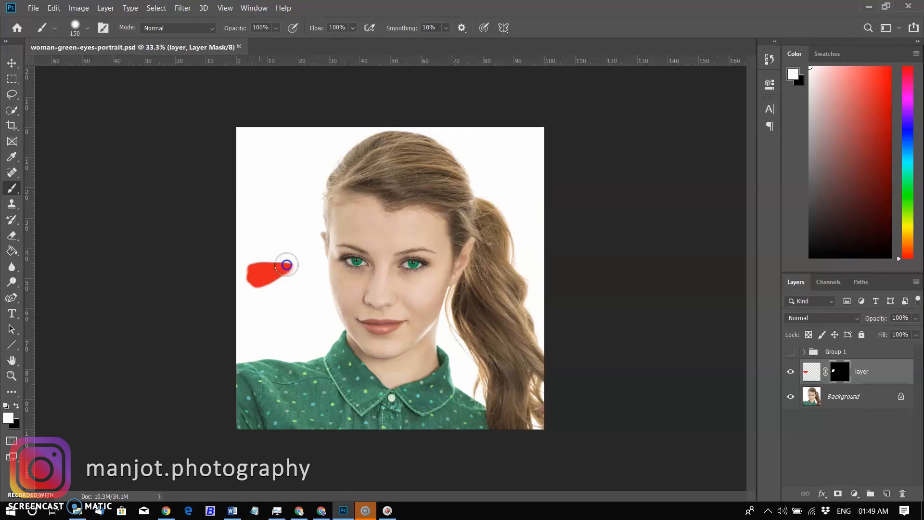
drag(286, 265, 324, 266)
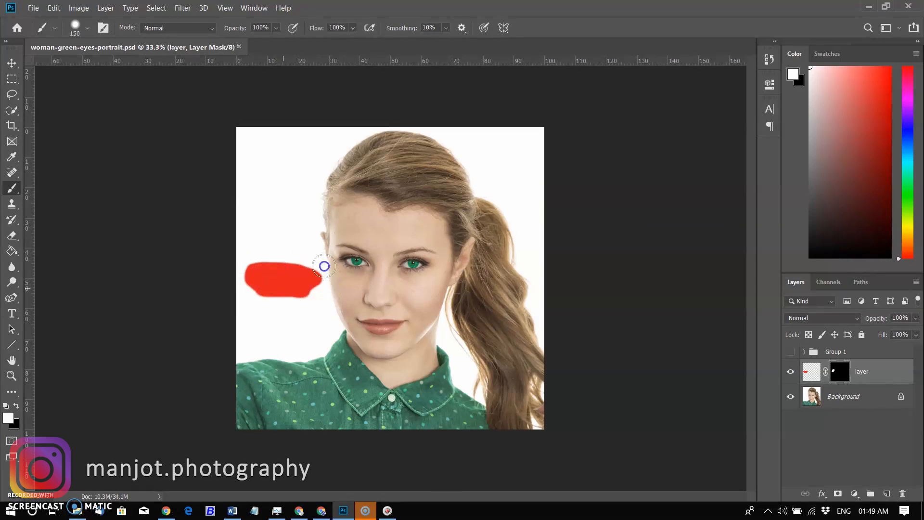
key(x)
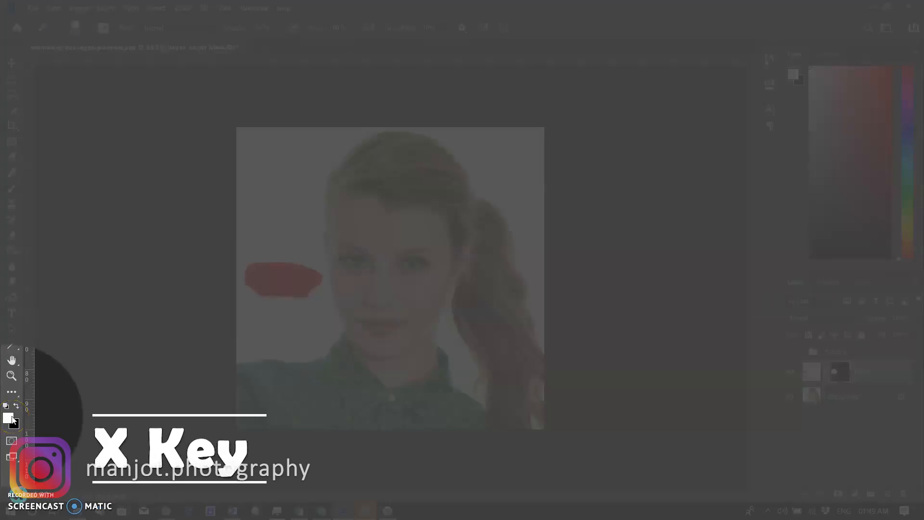
key(x)
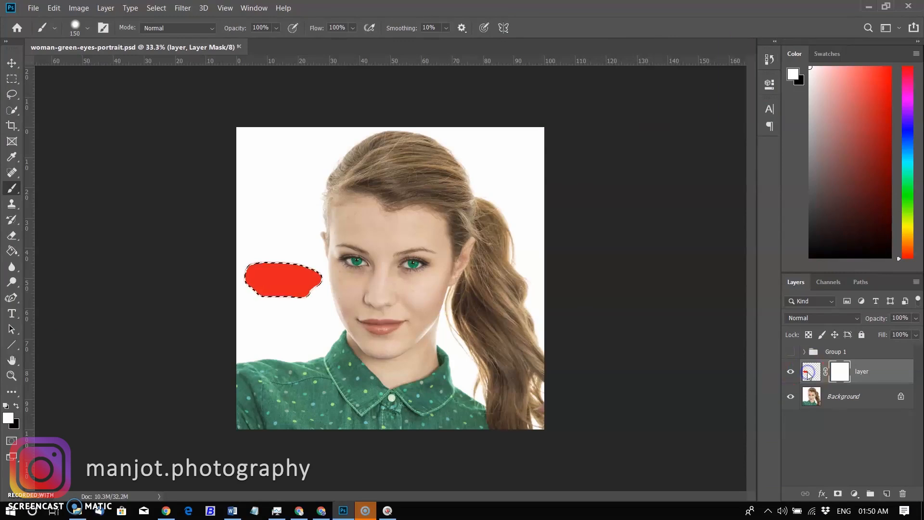
Select the blob's shape, move it onto the mouth, and deselect.
click(811, 371)
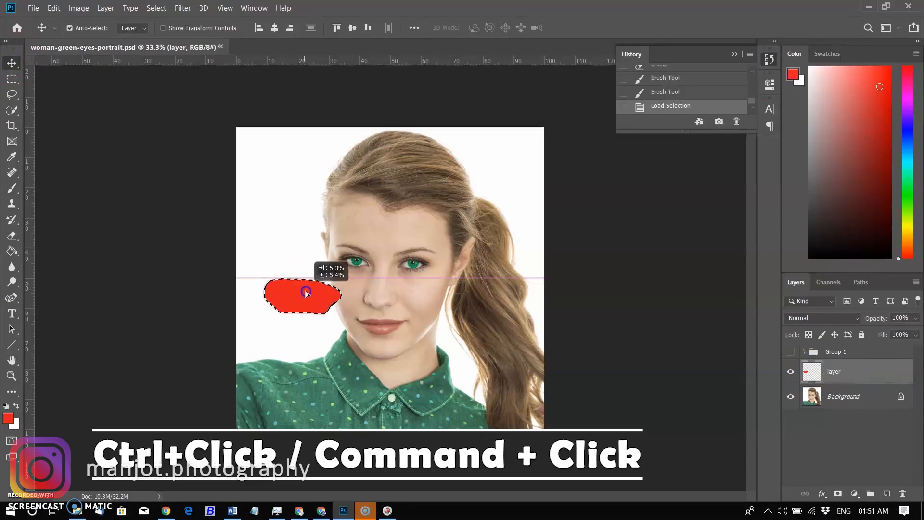
drag(305, 293, 384, 325)
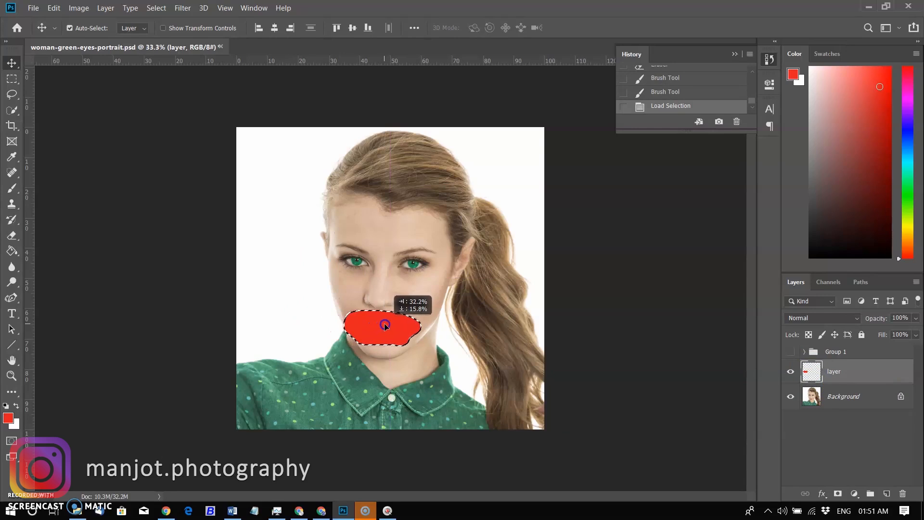
key(ctrl+d)
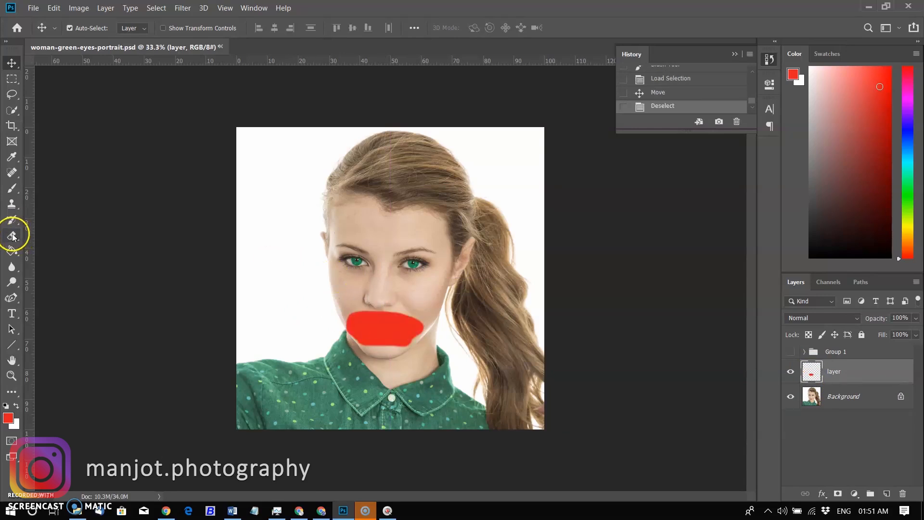
Erase the red patch's edges toward the lip line and add a layer mask.
click(11, 235)
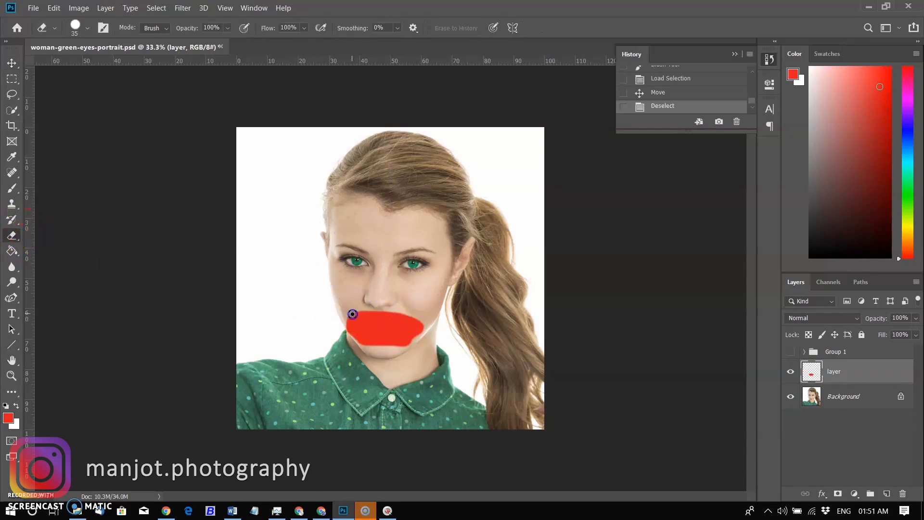
drag(352, 314, 419, 321)
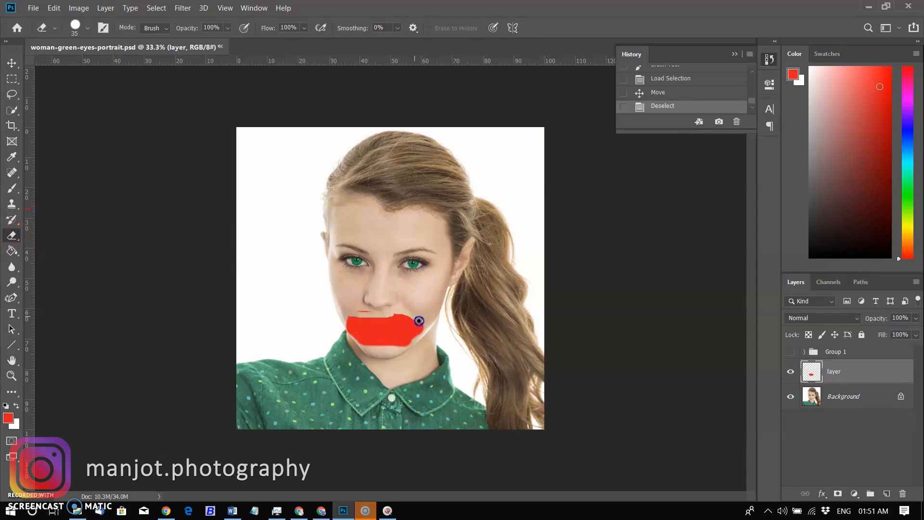
drag(418, 321, 433, 333)
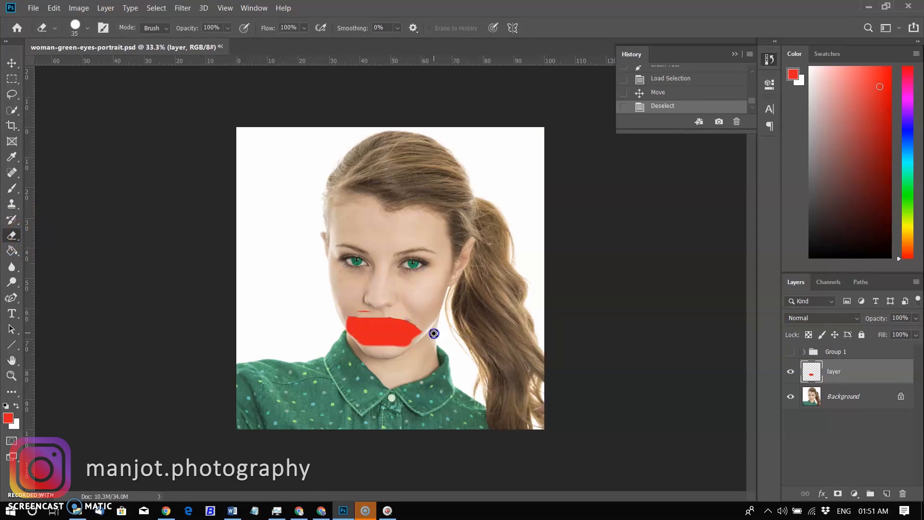
drag(354, 329, 401, 332)
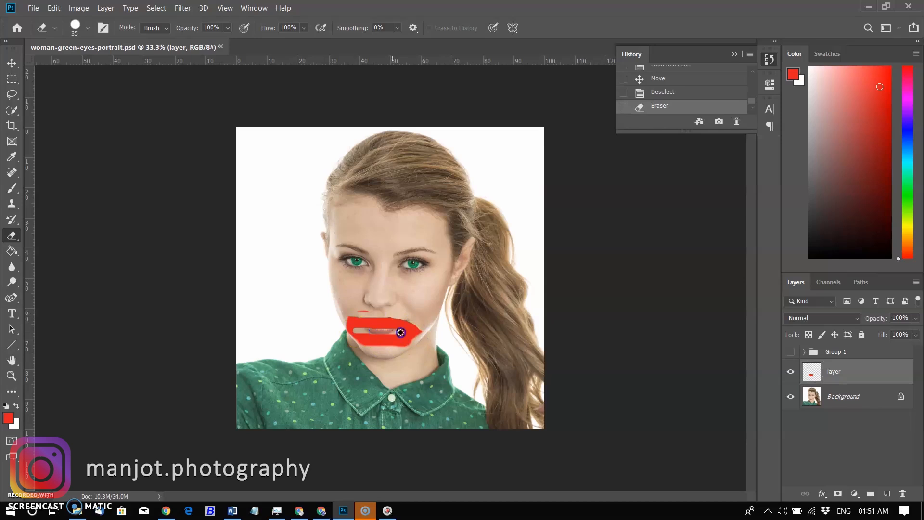
click(838, 494)
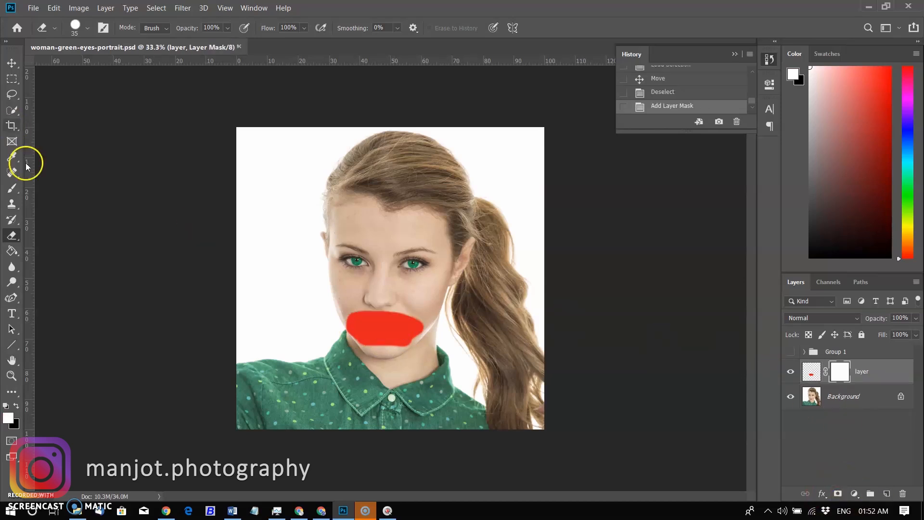
Brush black on the mask to narrow the red patch to a lip band.
click(11, 189)
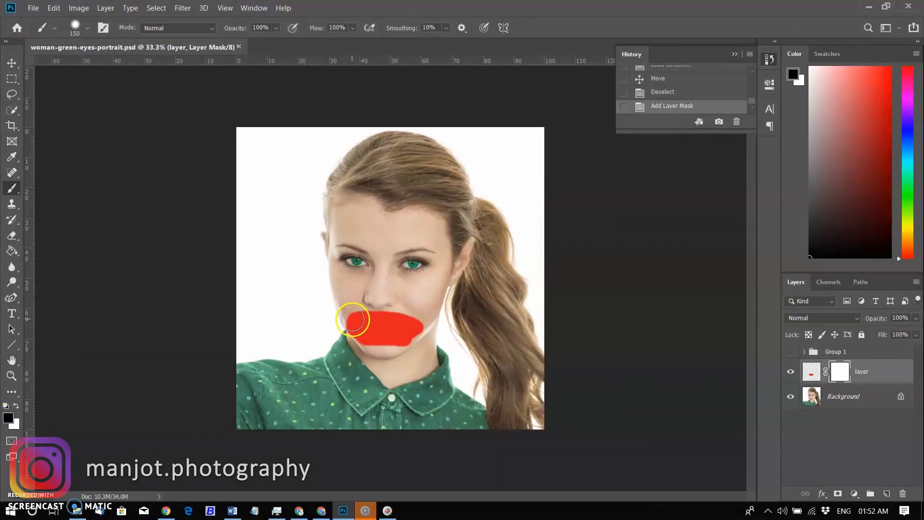
drag(352, 320, 417, 339)
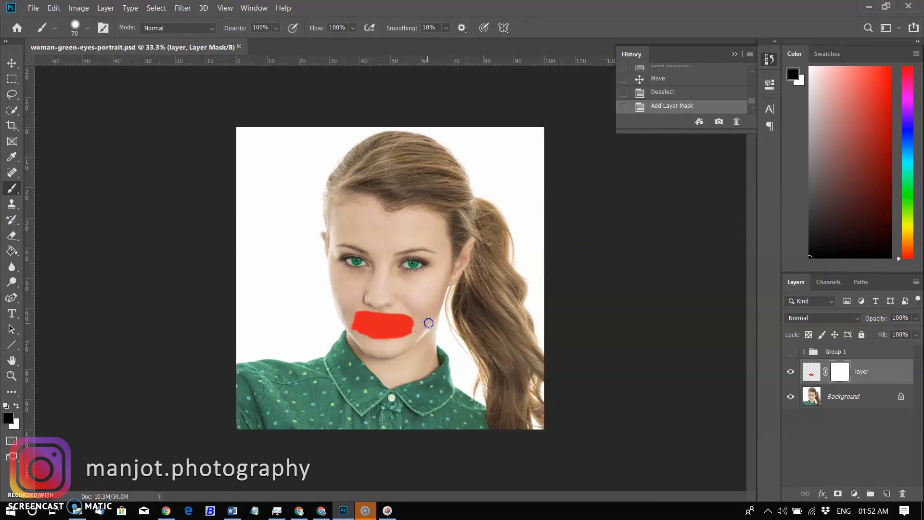
drag(428, 322, 353, 330)
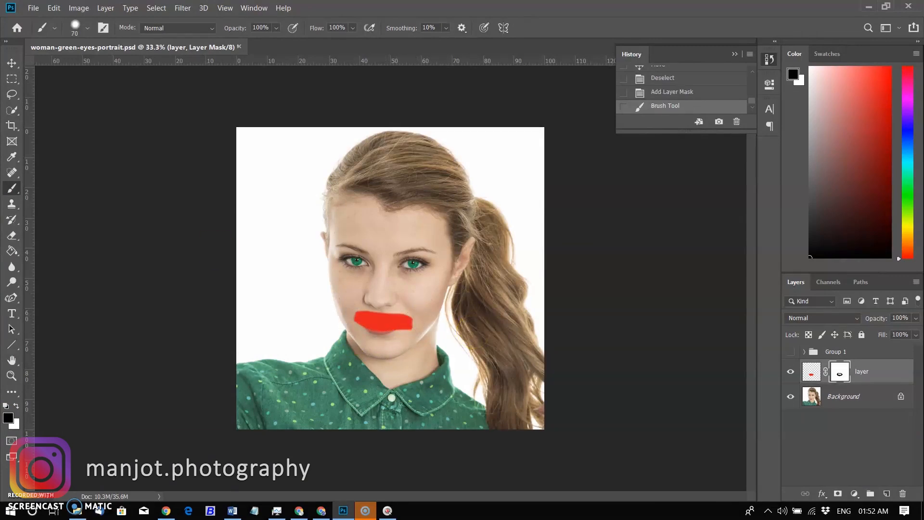
key(x)
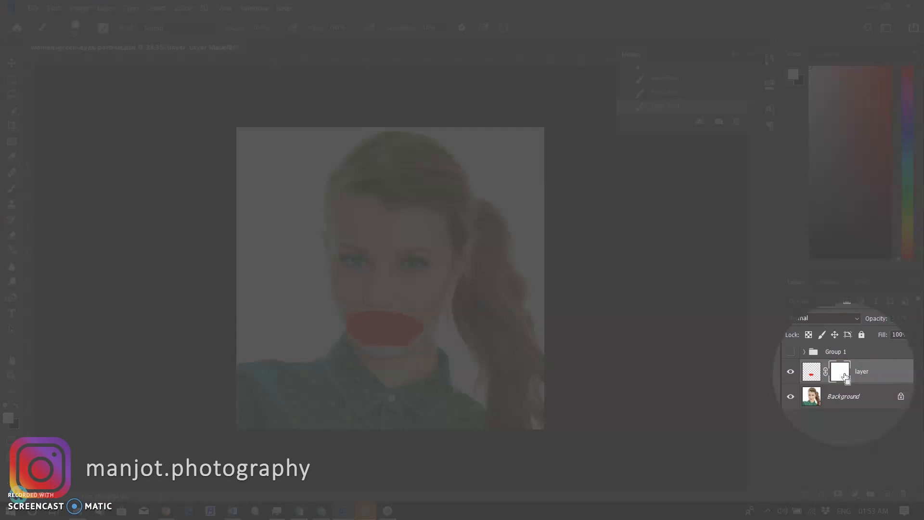
Select the Background copy layer's black mask for editing.
click(840, 371)
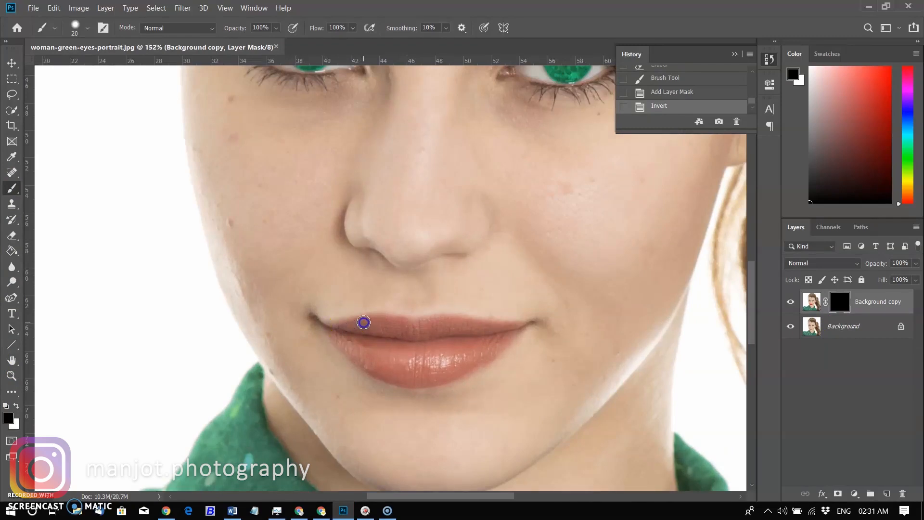
Paint white on the mask over the upper lip, then outline and fill the lower lip.
drag(364, 323, 439, 323)
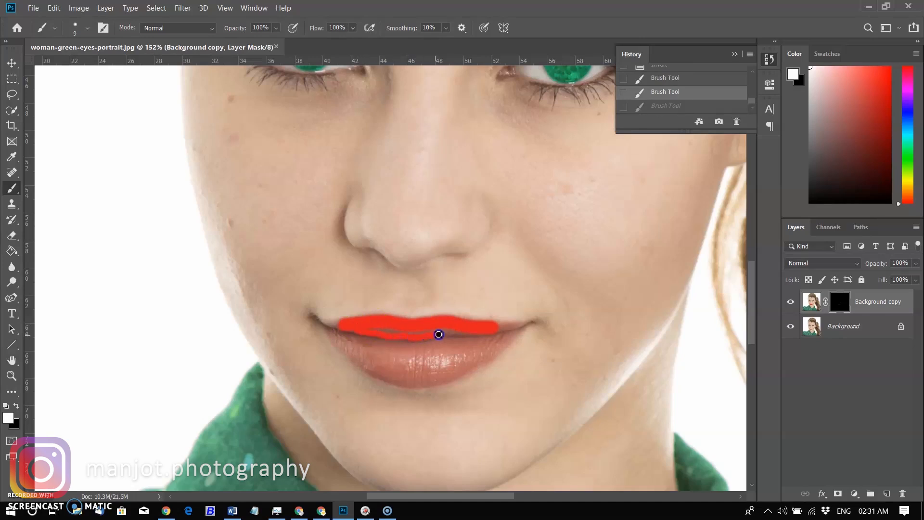
drag(438, 334, 343, 346)
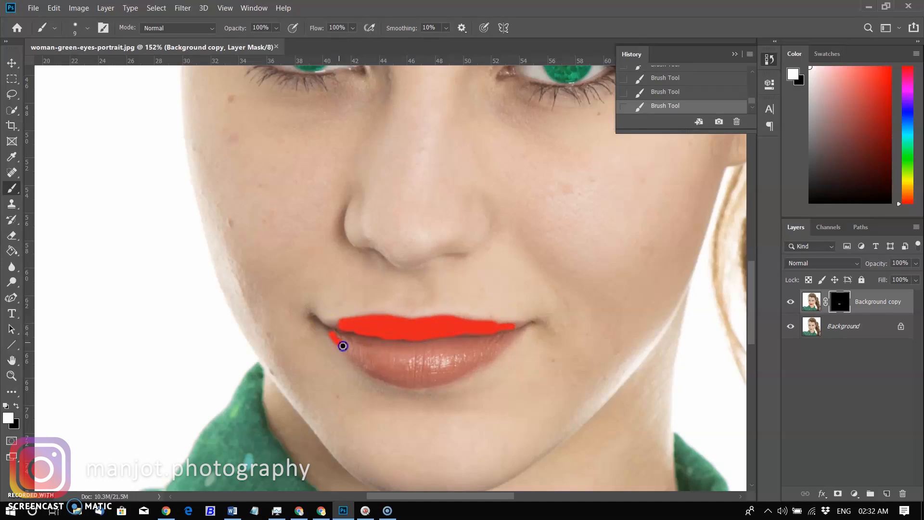
drag(344, 346, 368, 392)
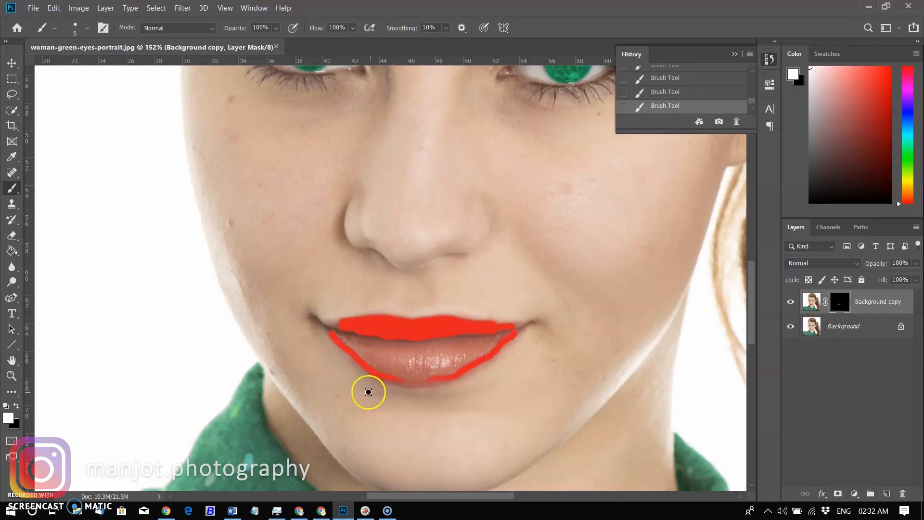
drag(368, 392, 379, 353)
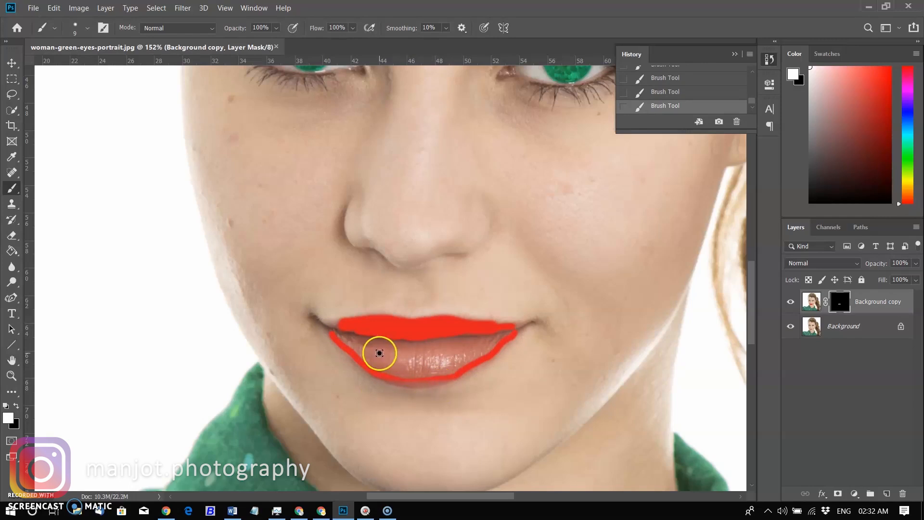
drag(380, 352, 347, 341)
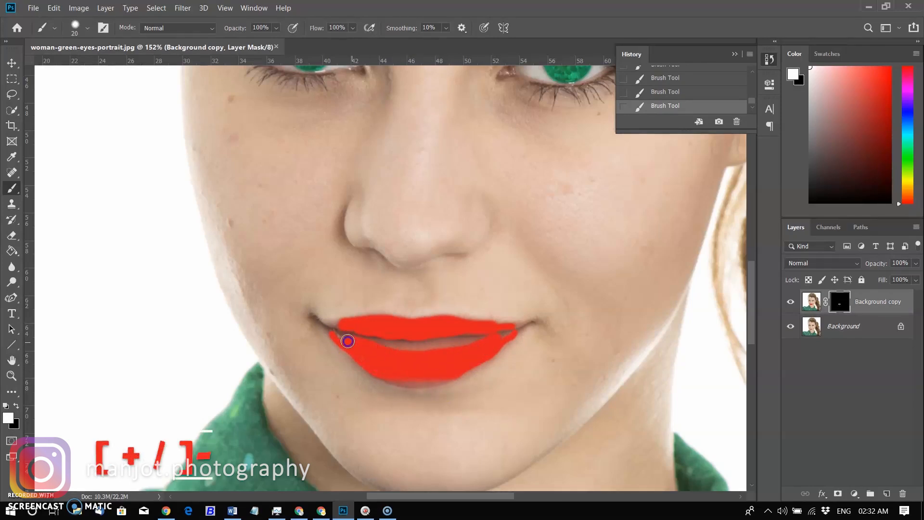
drag(347, 341, 488, 339)
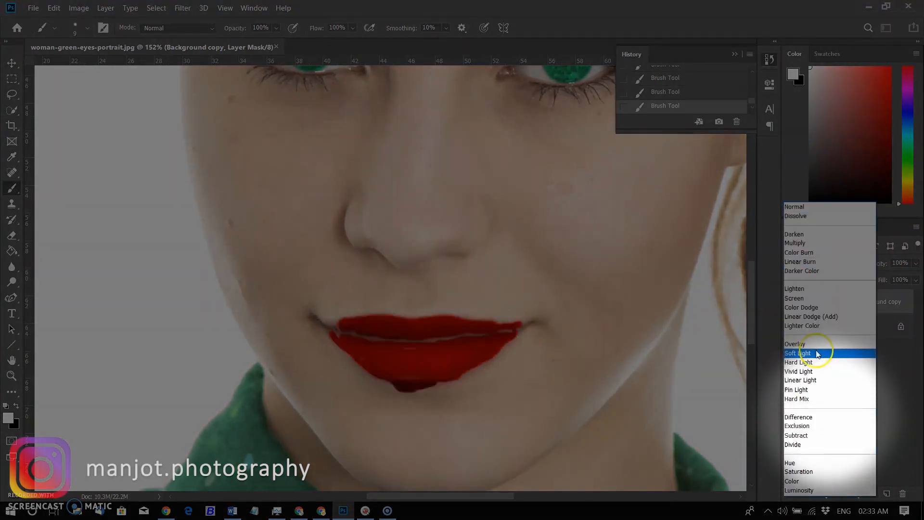
Blend the red lip layer in Soft Light and brush-tidy both lip corners.
click(799, 353)
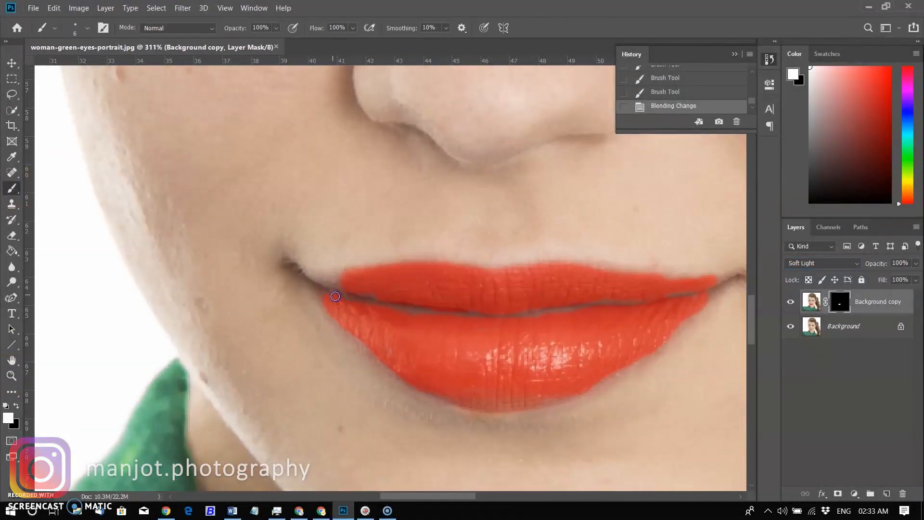
drag(335, 296, 731, 283)
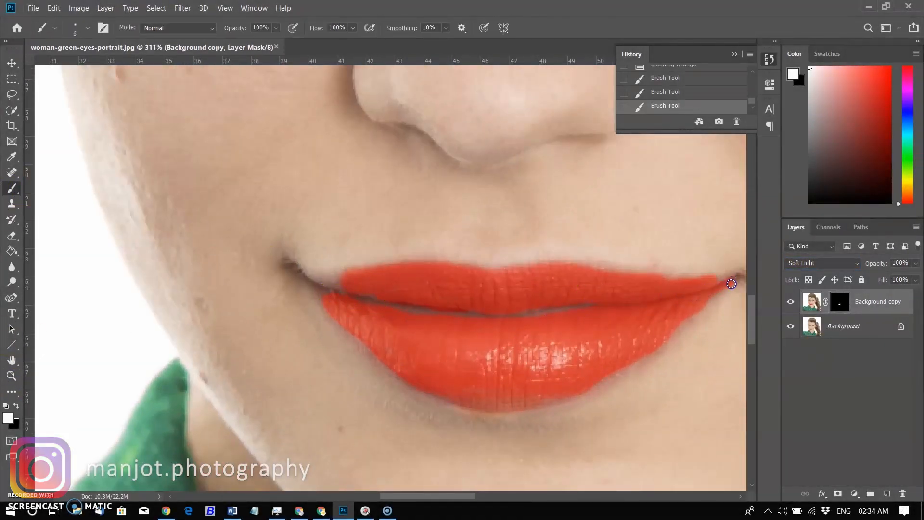
drag(731, 284, 713, 342)
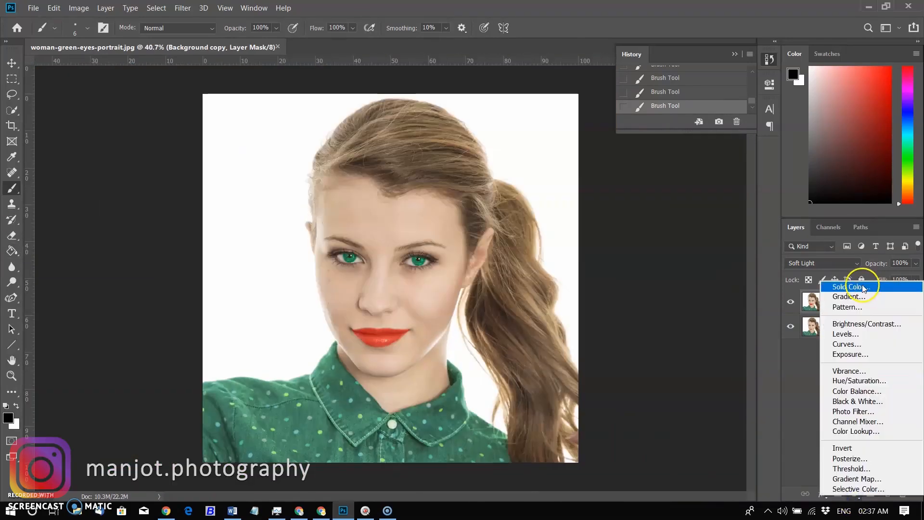
mouse_move(864, 351)
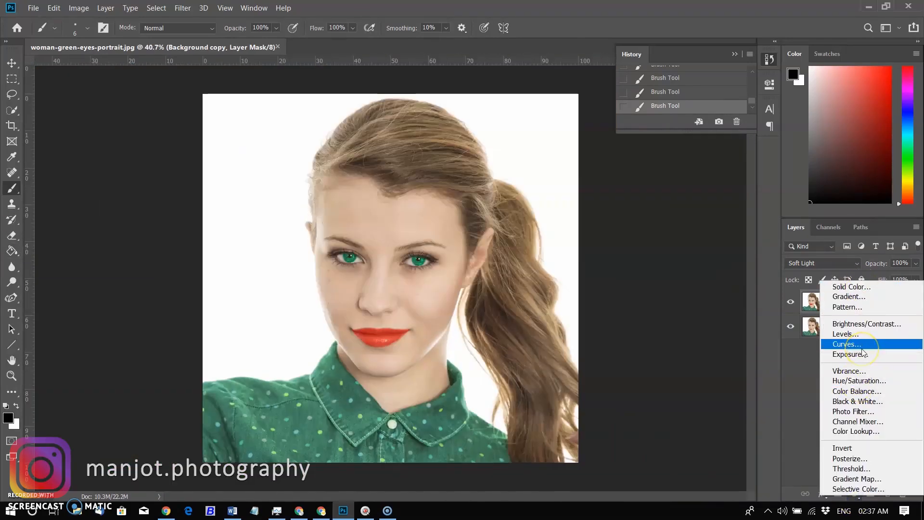
mouse_move(861, 334)
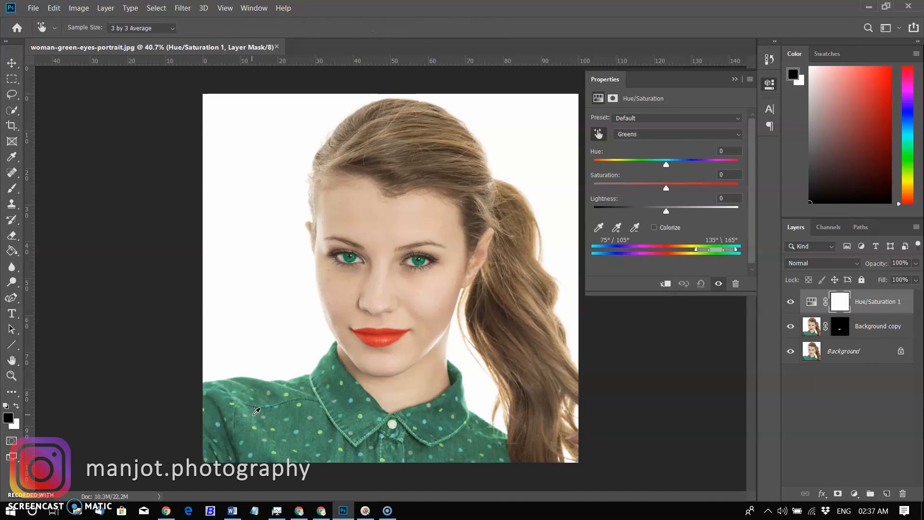
Drag the Greens hue to +94 so shirt and eyes turn blue, then collapse Properties.
drag(665, 164, 668, 164)
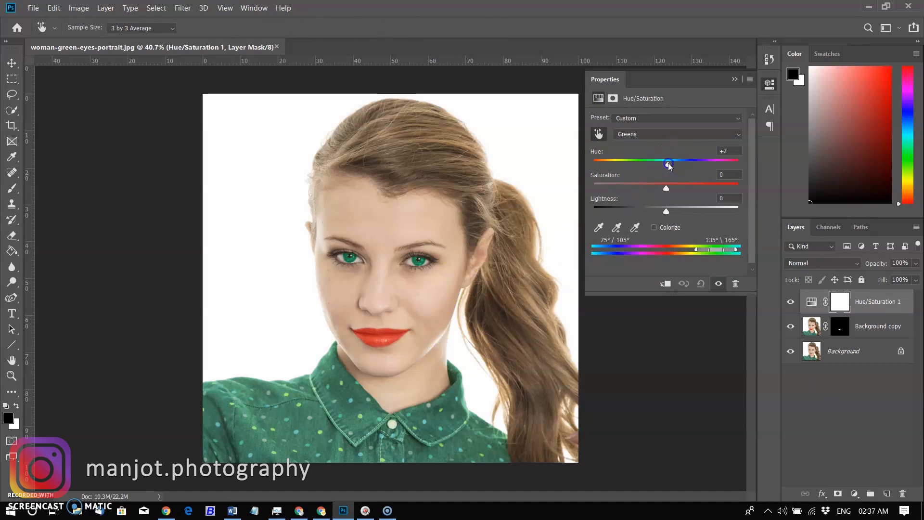
drag(668, 161, 709, 161)
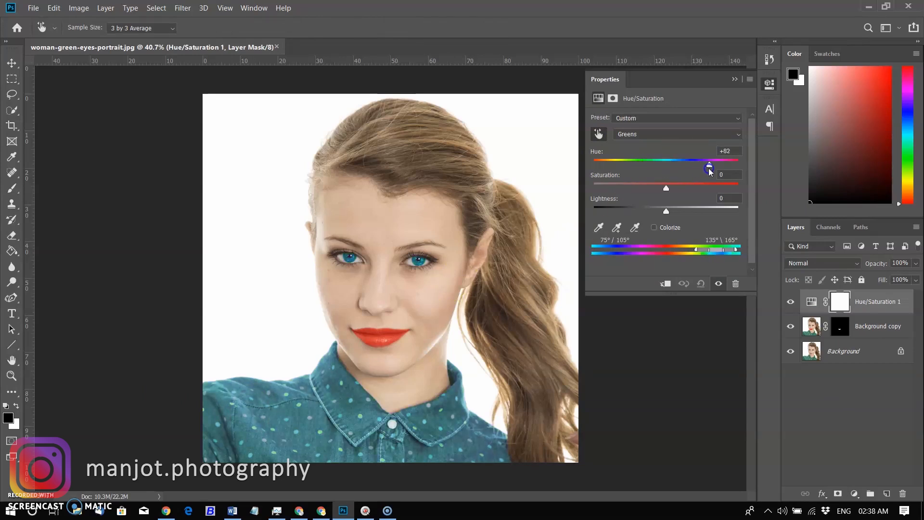
drag(708, 165, 713, 165)
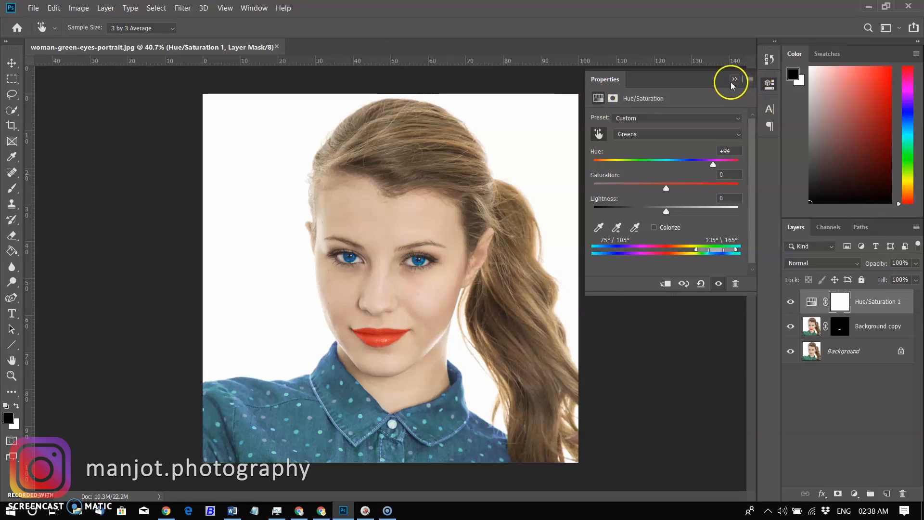
click(735, 79)
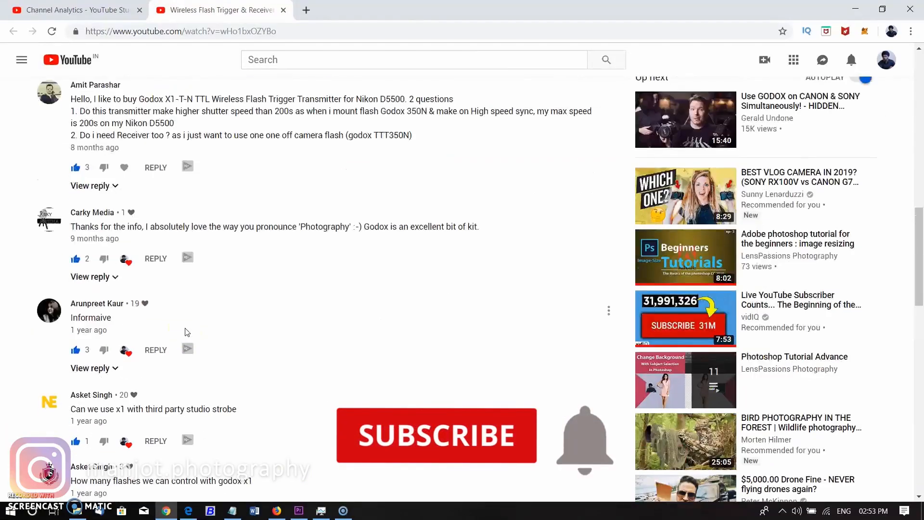
Scroll further down the wireless flash trigger video's comment thread.
scroll(down, 3)
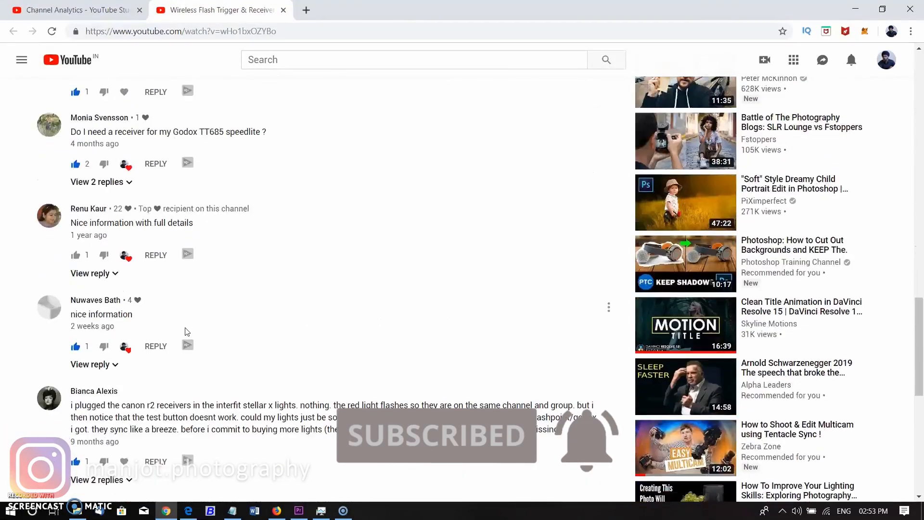
scroll(down, 3)
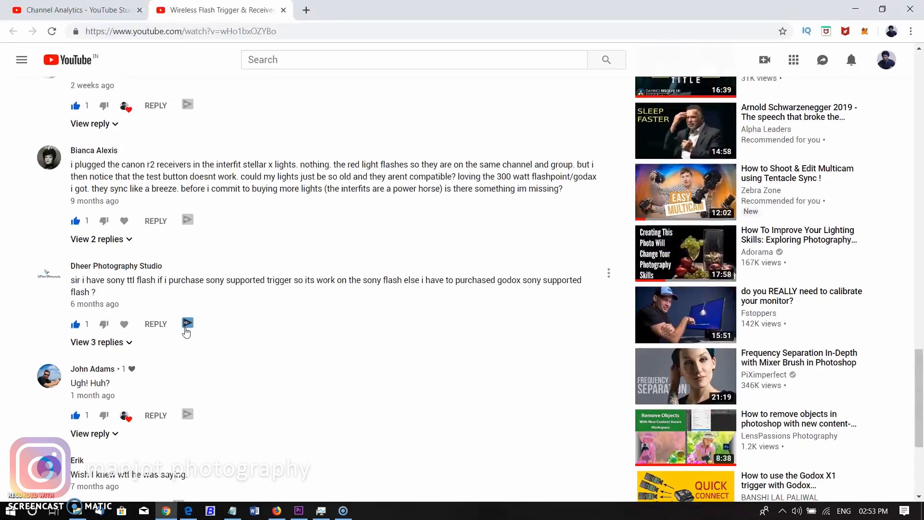